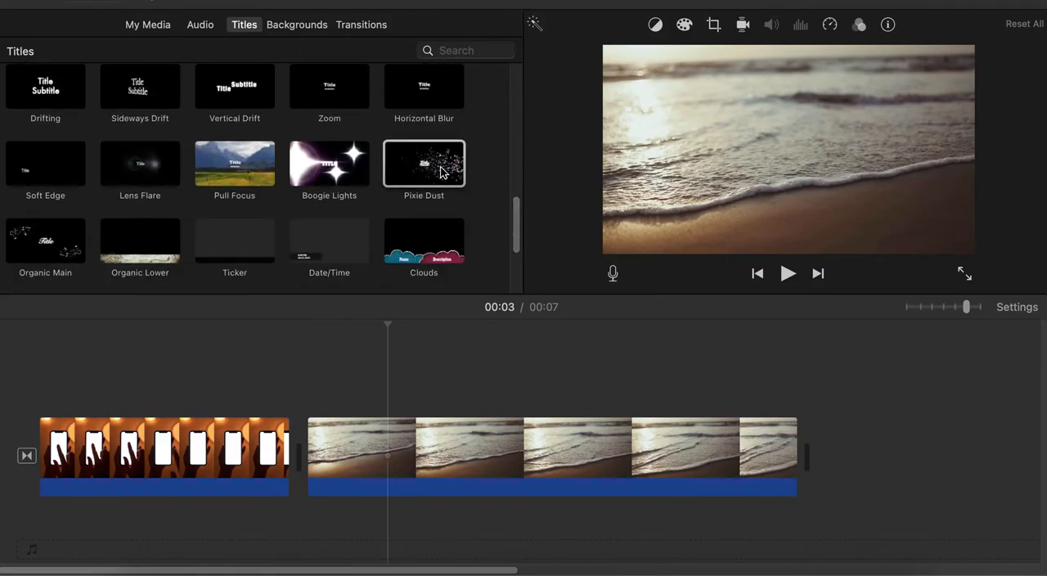
Place a Pixie Dust title at the phone clip's start and trim it to 1.1 seconds
{"action": "left_click_drag", "start_coordinate": [423, 163], "coordinate": [113, 363]}
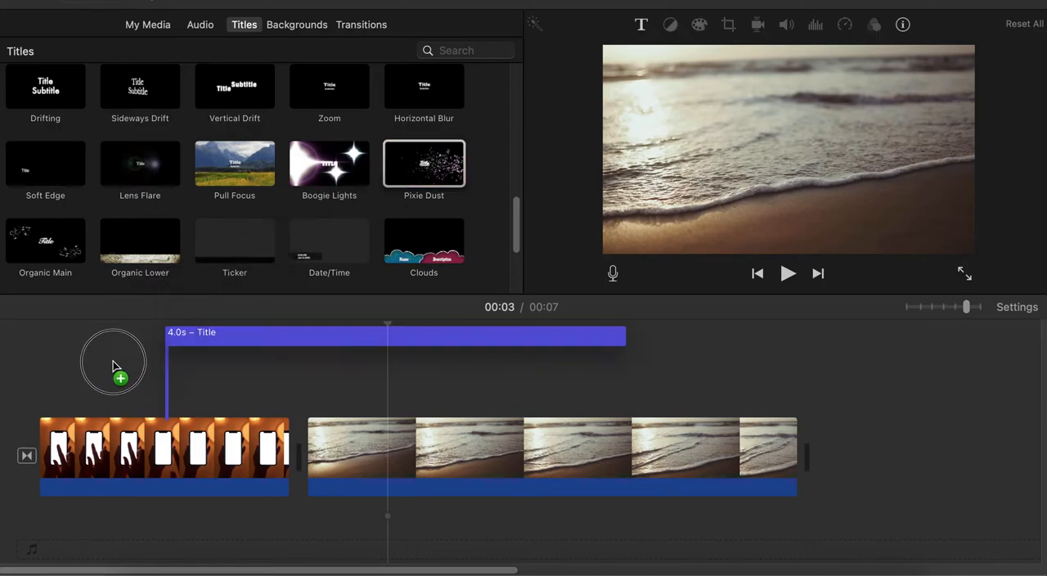
{"action": "left_click_drag", "start_coordinate": [393, 336], "coordinate": [298, 390]}
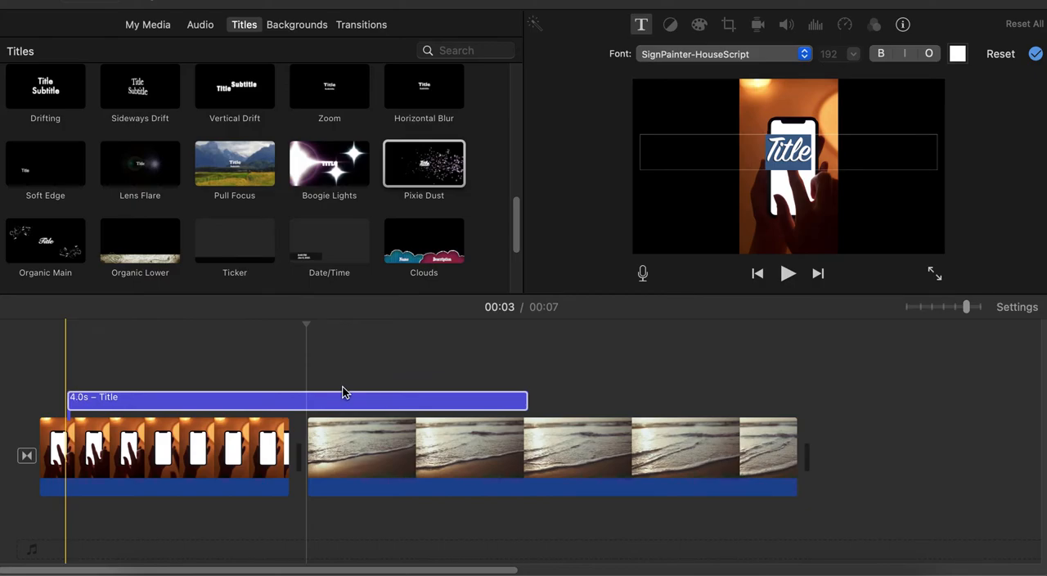
{"action": "mouse_move", "coordinate": [406, 400]}
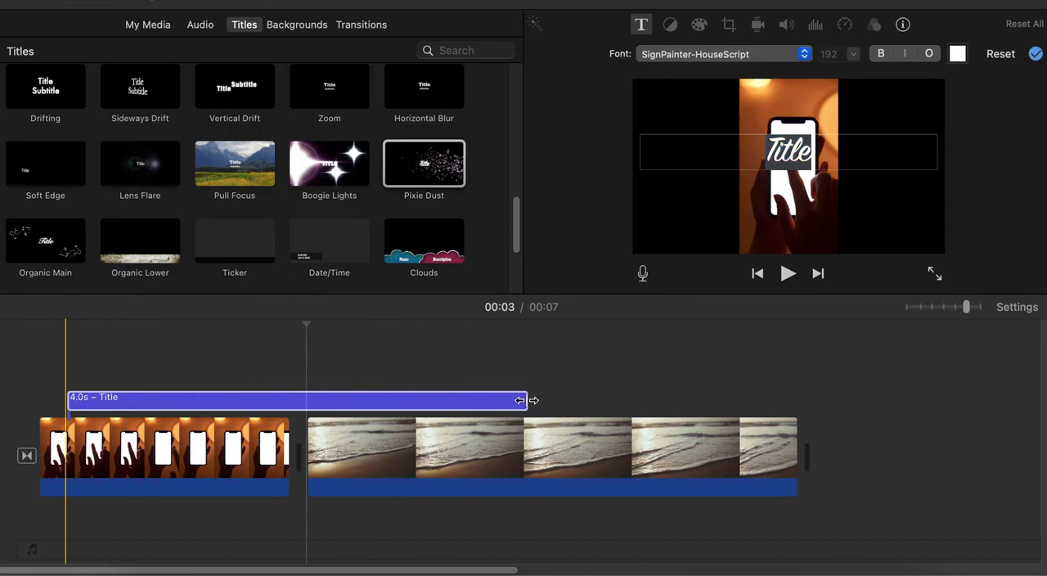
{"action": "left_click_drag", "start_coordinate": [522, 399], "coordinate": [184, 399]}
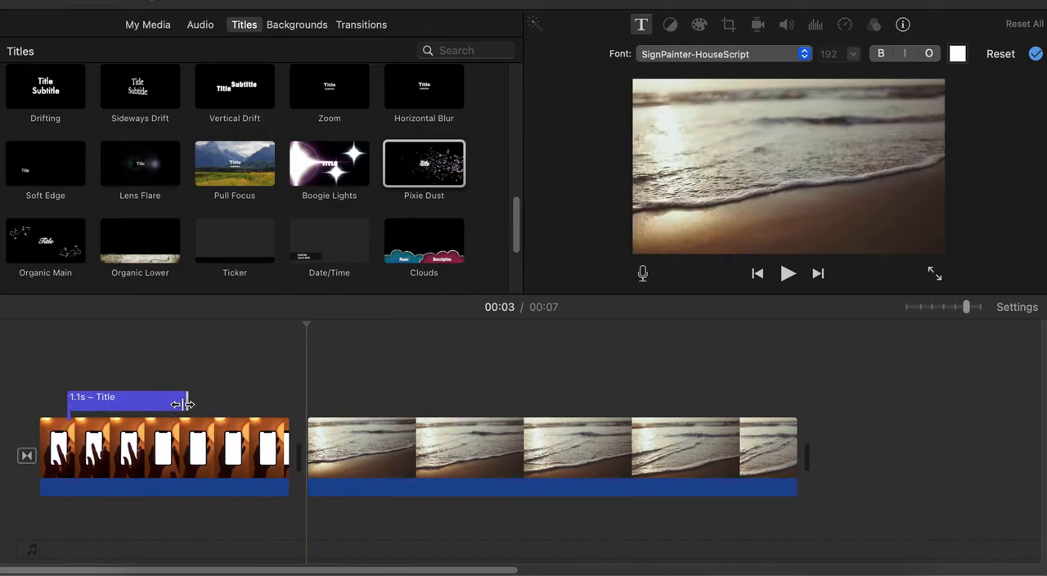
Remove the phone title's text and drop a Pixie Dust title between the phone and sea clips, adjusting its length
{"action": "left_click", "coordinate": [424, 167]}
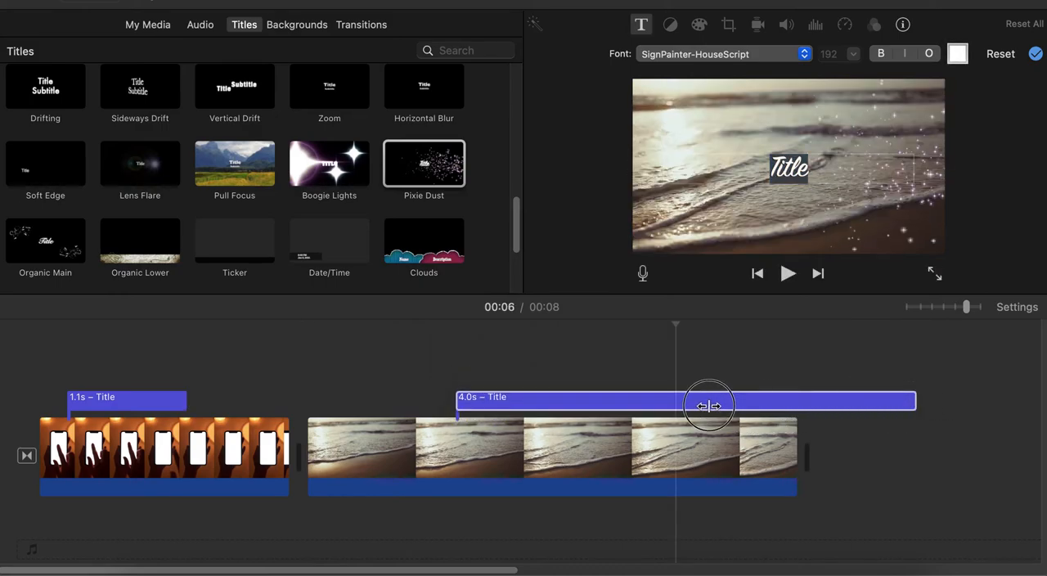
{"action": "left_click_drag", "start_coordinate": [710, 405], "coordinate": [908, 399]}
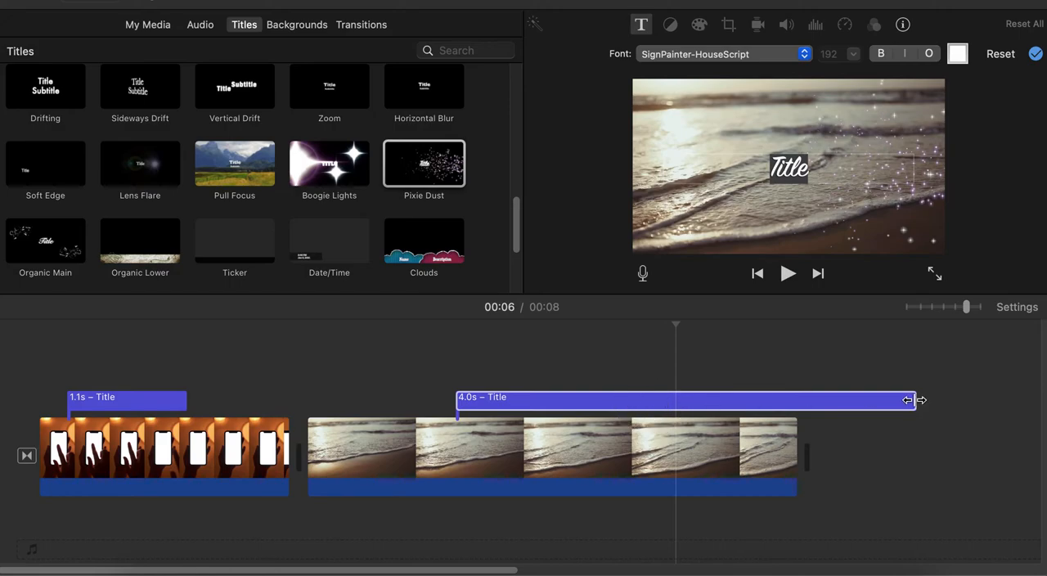
{"action": "left_click_drag", "start_coordinate": [913, 399], "coordinate": [638, 399]}
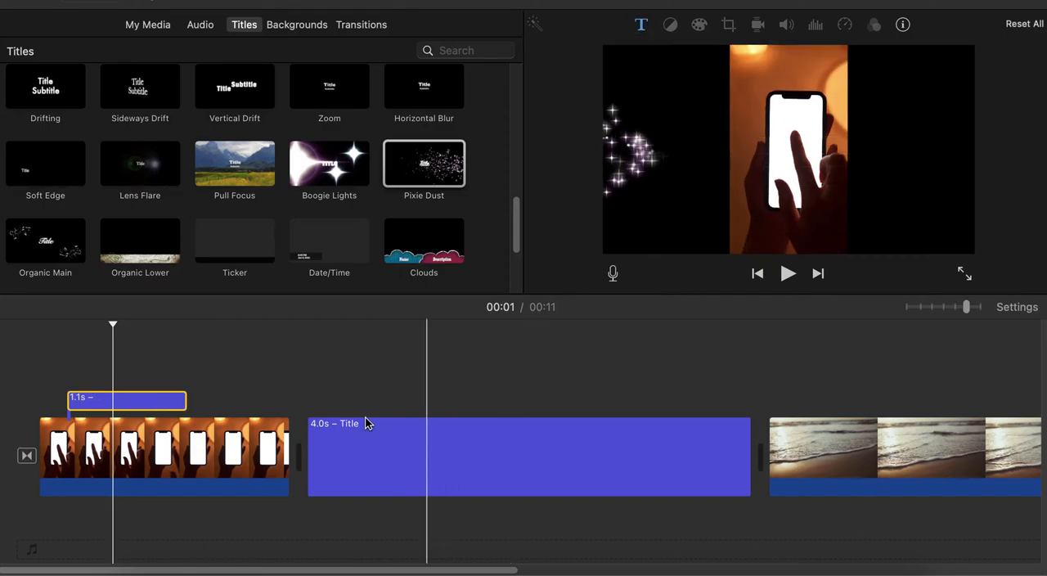
Select the between-clips title to trim it to 1.5 seconds and prepare the sea clip's 1.7-second title
{"action": "left_click", "coordinate": [366, 425]}
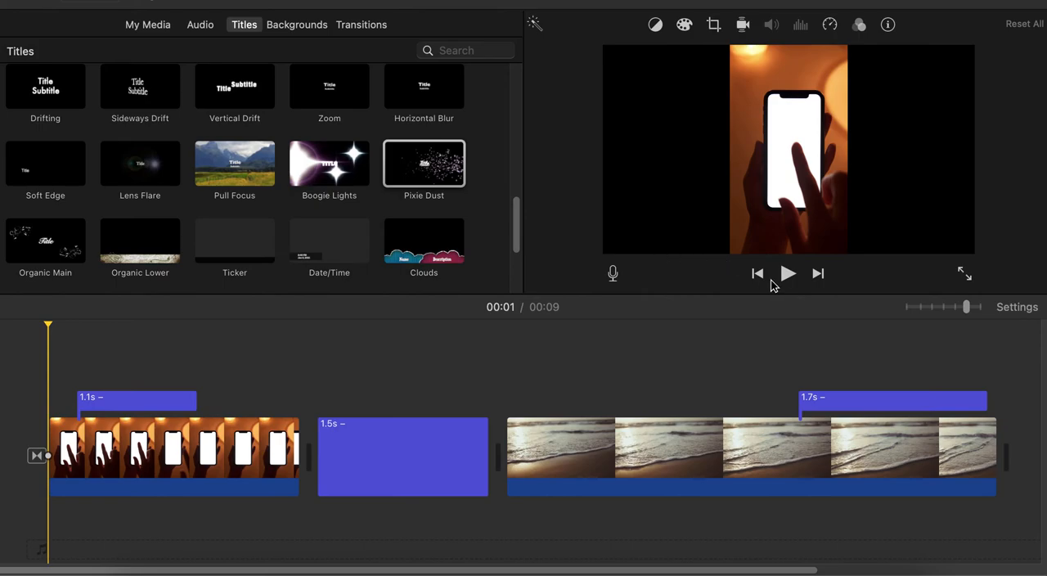
{"action": "left_click", "coordinate": [789, 273]}
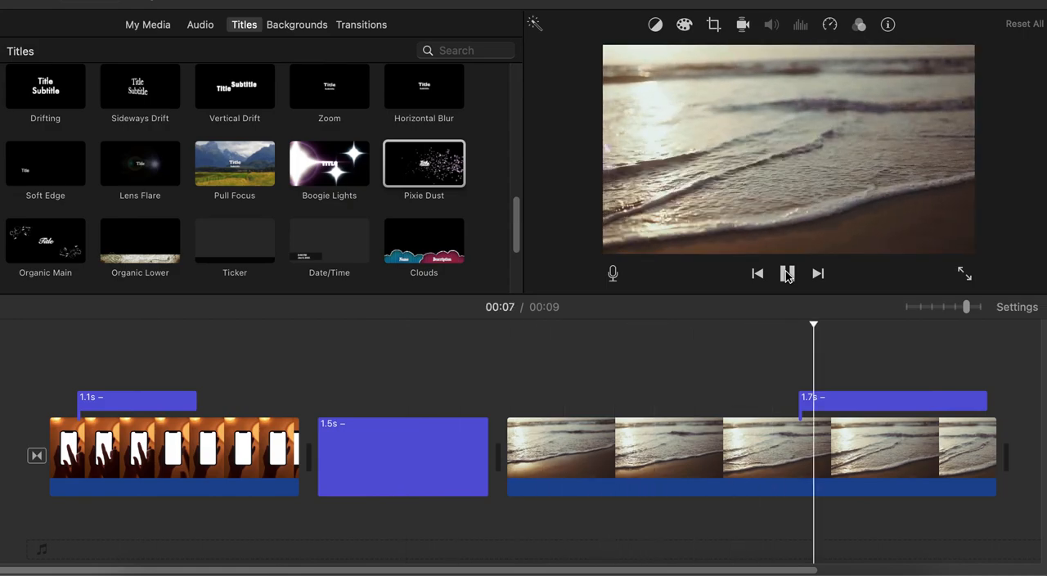
{"action": "left_click", "coordinate": [785, 273]}
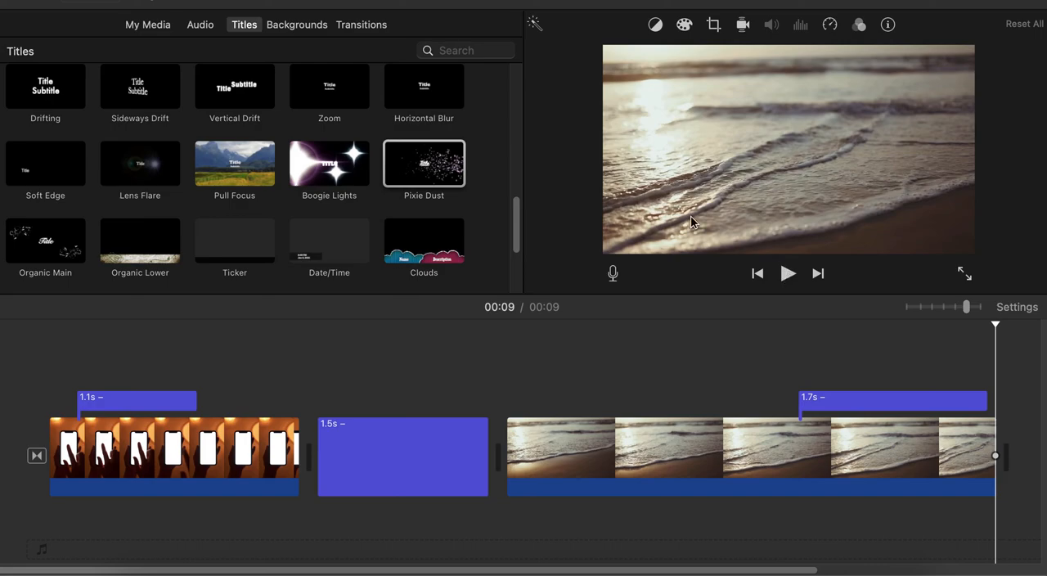
{"action": "mouse_move", "coordinate": [244, 25]}
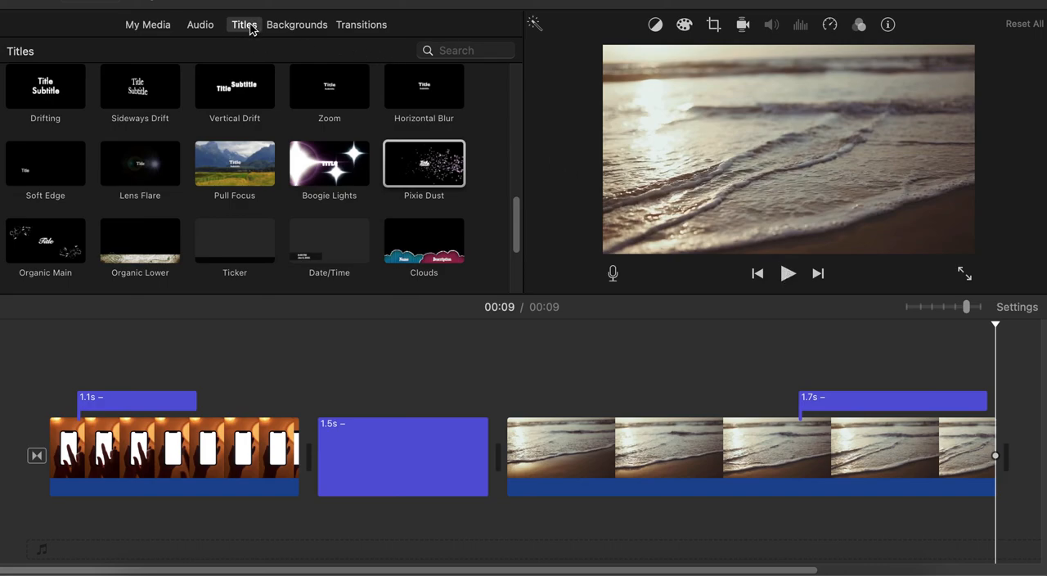
{"action": "mouse_move", "coordinate": [461, 203]}
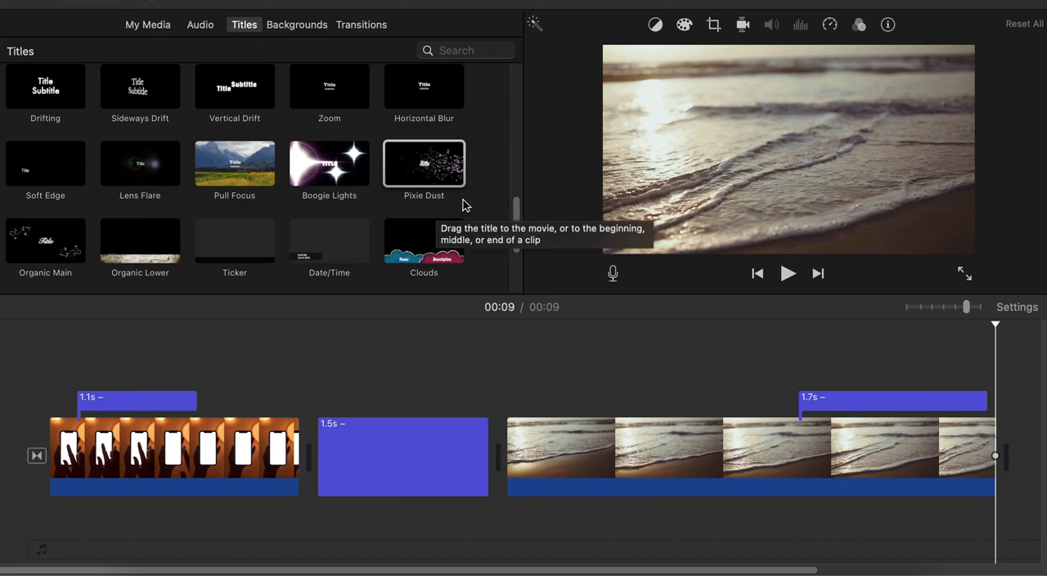
{"action": "scroll", "scroll_direction": "down", "scroll_amount": 3}
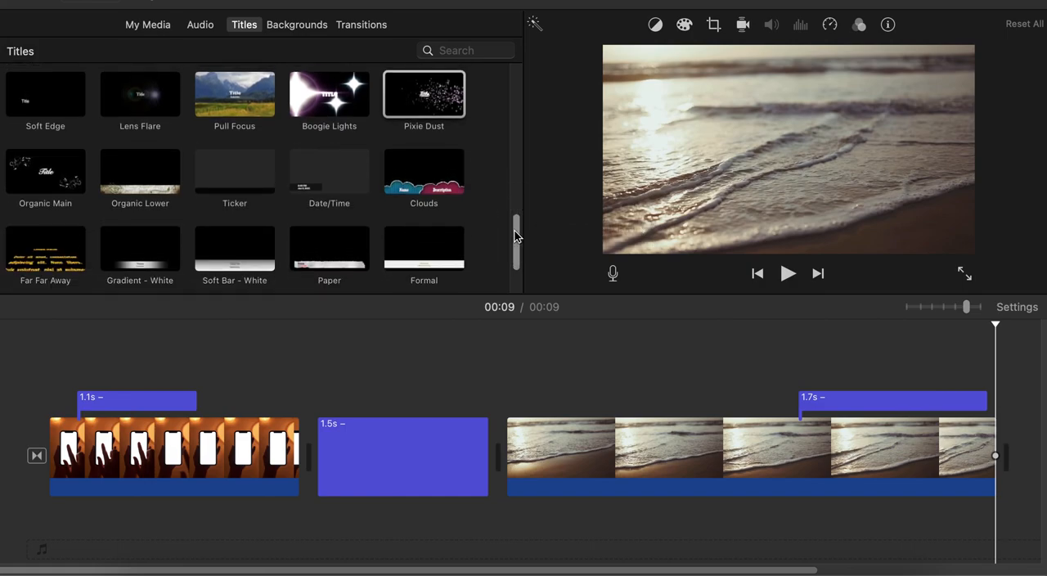
{"action": "left_click", "coordinate": [373, 458]}
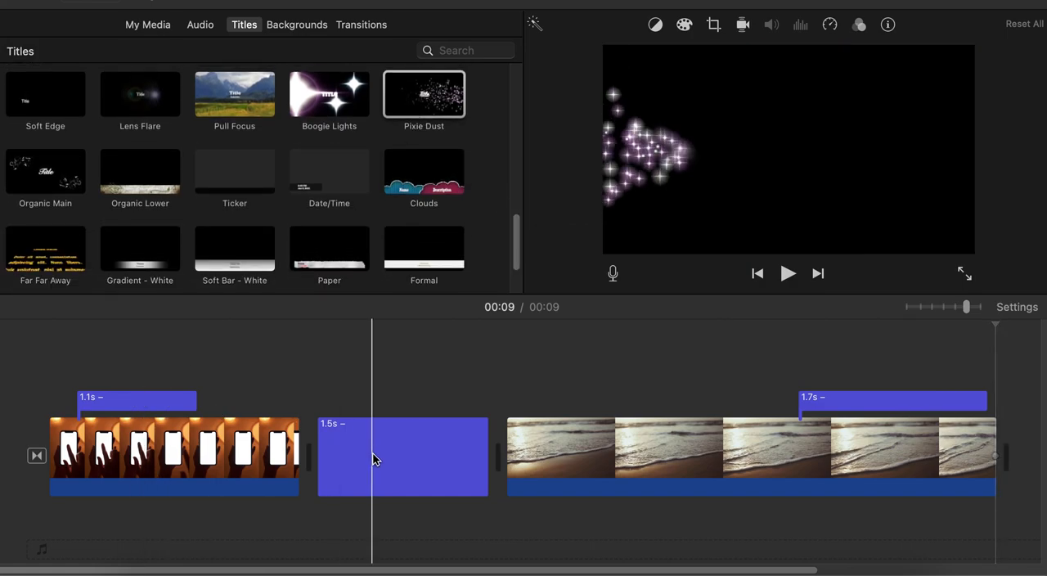
{"action": "left_click", "coordinate": [854, 400]}
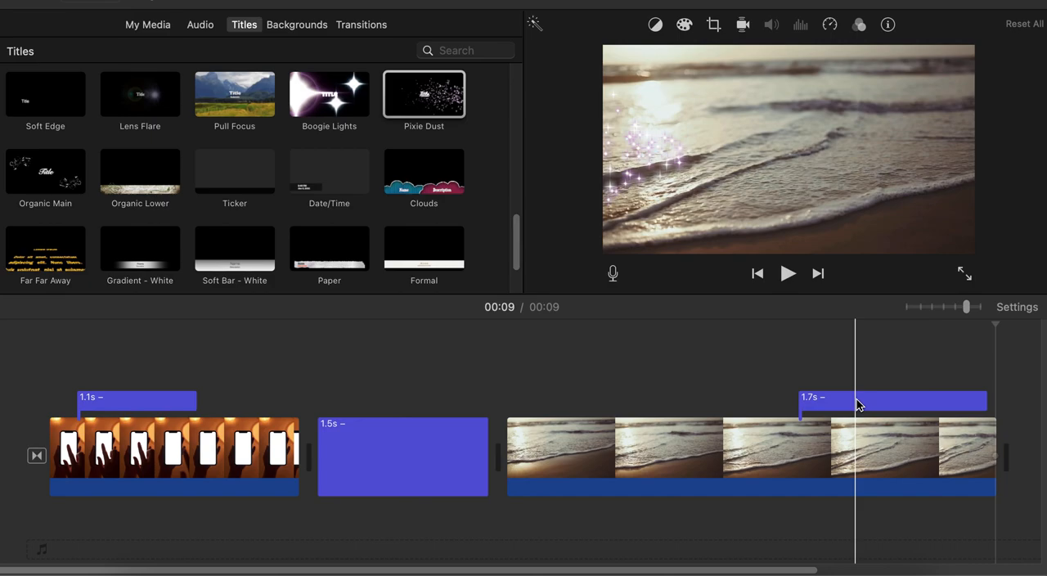